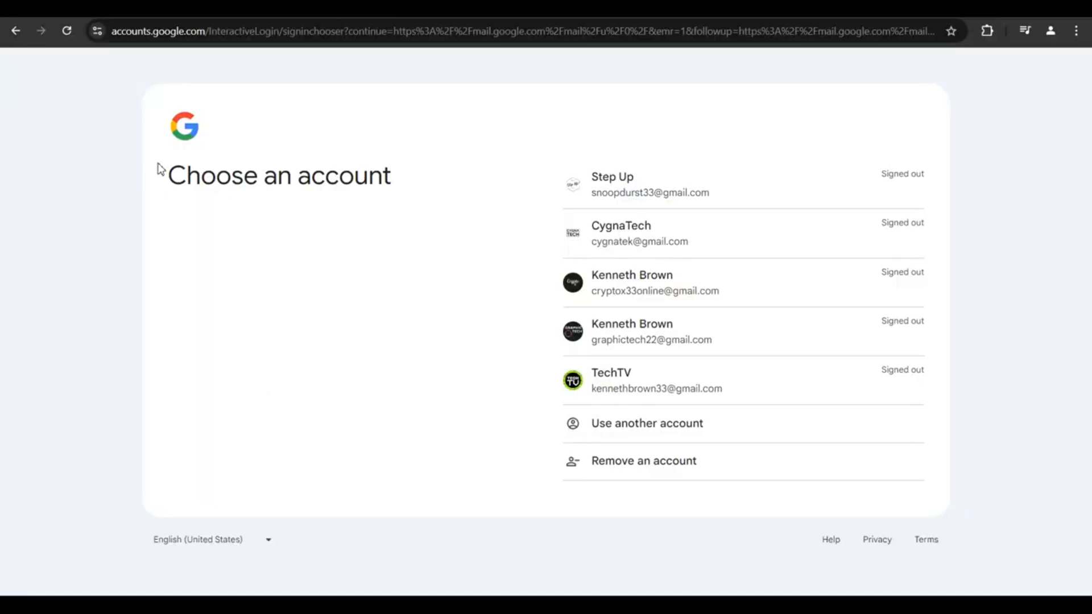
mouse_move(214, 188)
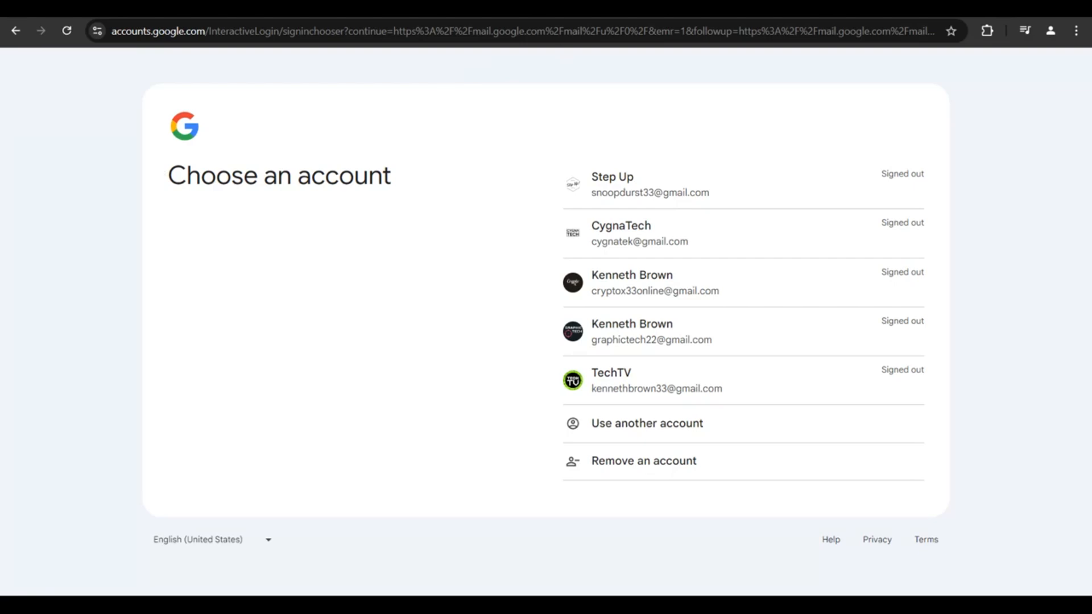
mouse_move(614, 146)
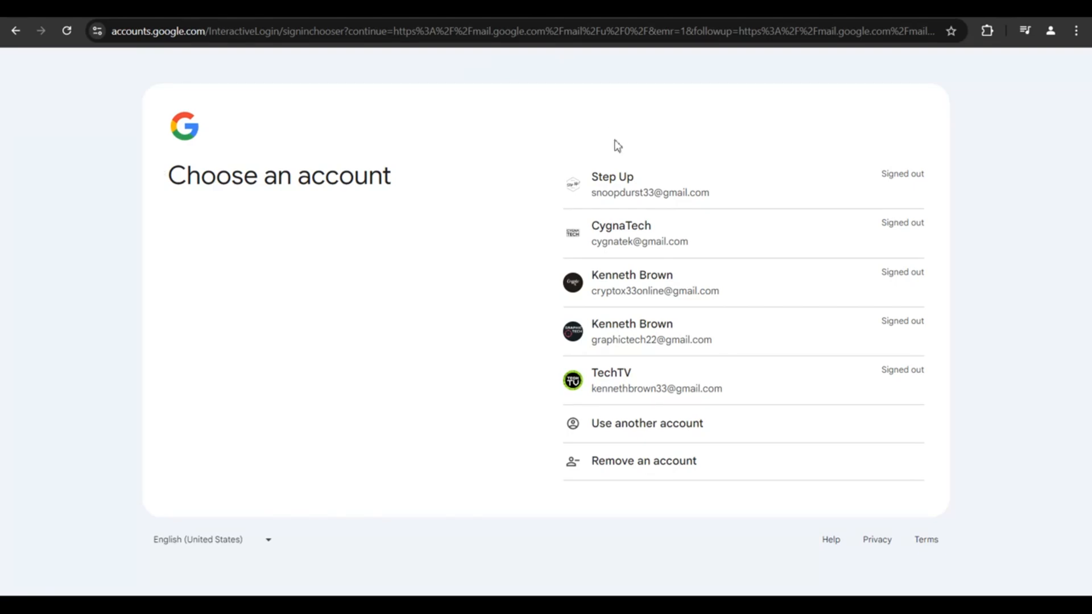
mouse_move(639, 248)
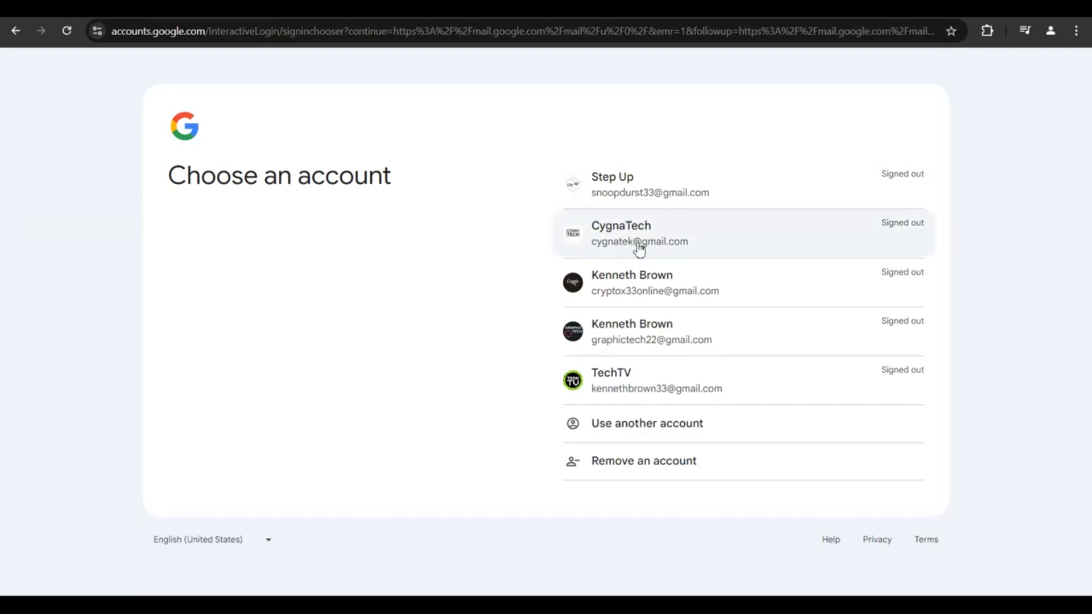
- Choose the second signed-out CygnaTech account to reach its password prompt
click(638, 233)
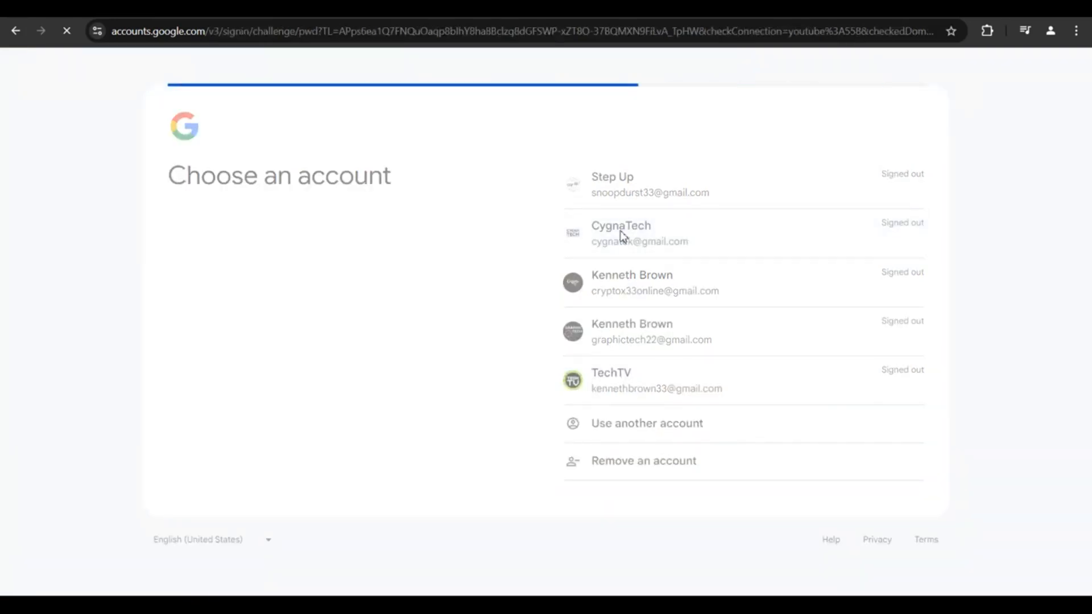
click(620, 233)
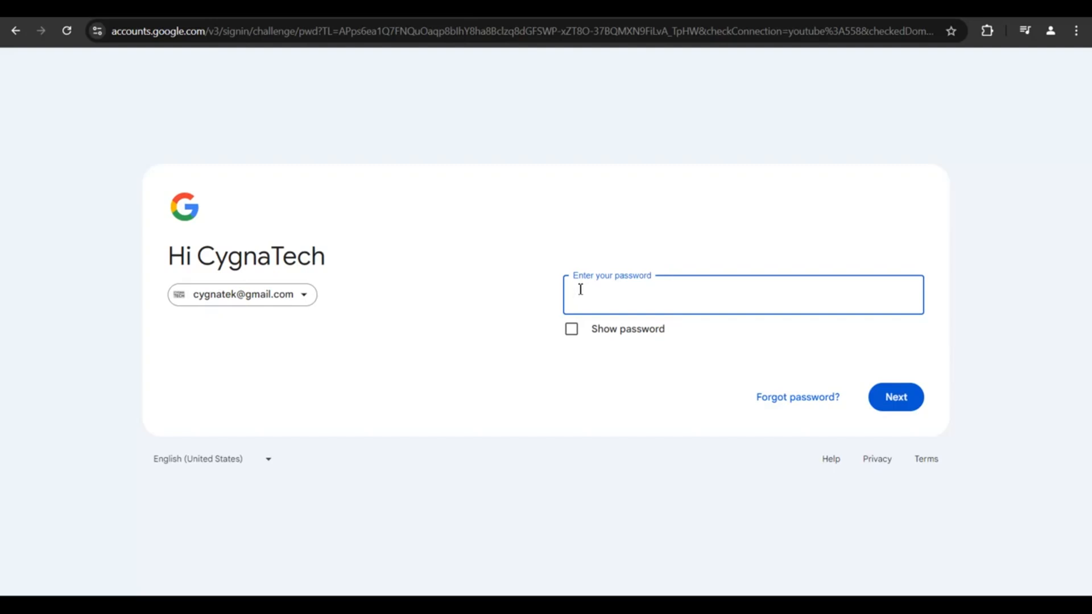
mouse_move(862, 439)
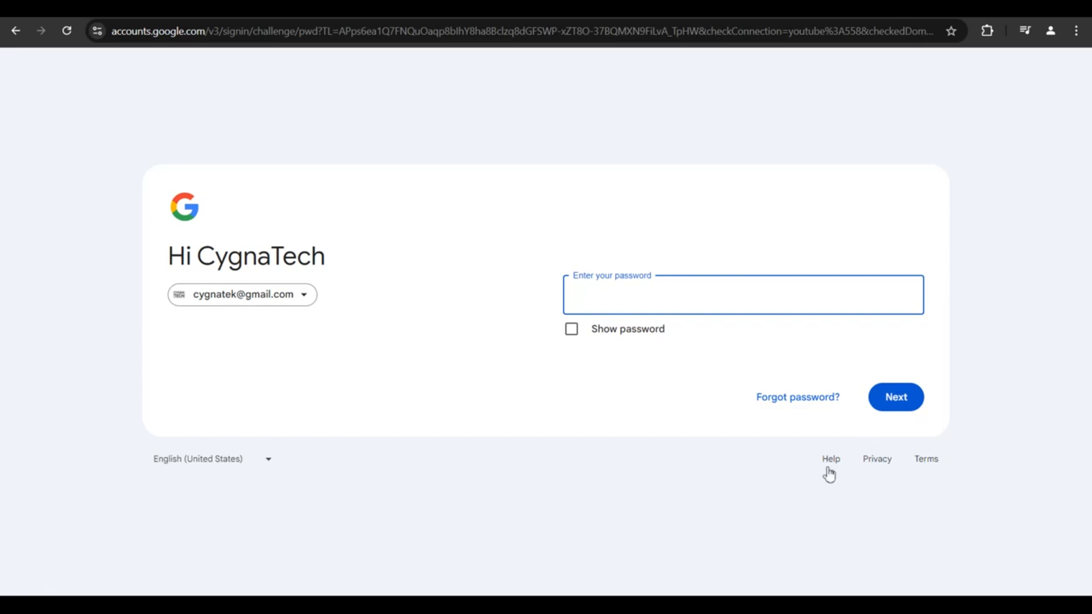
- Start account recovery via 'Forgot password?' to see alternative verification options
click(896, 397)
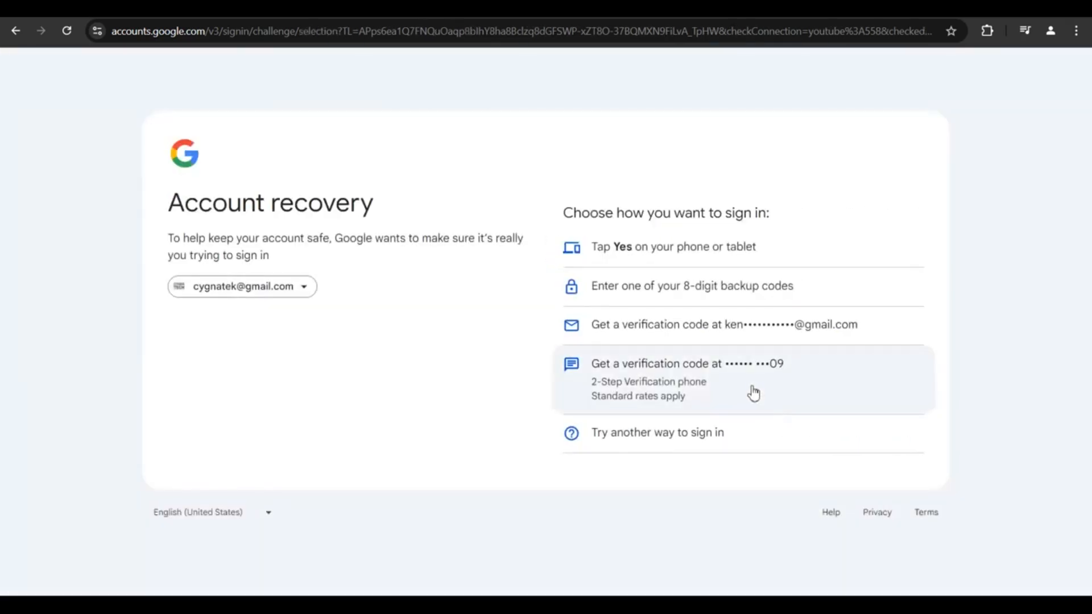
mouse_move(612, 256)
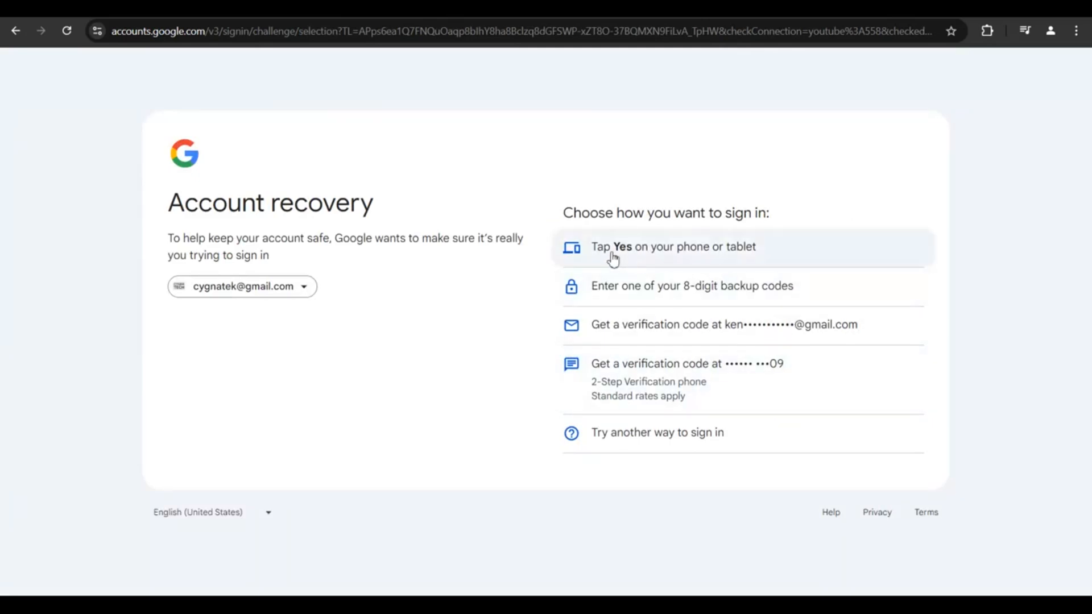
mouse_move(659, 248)
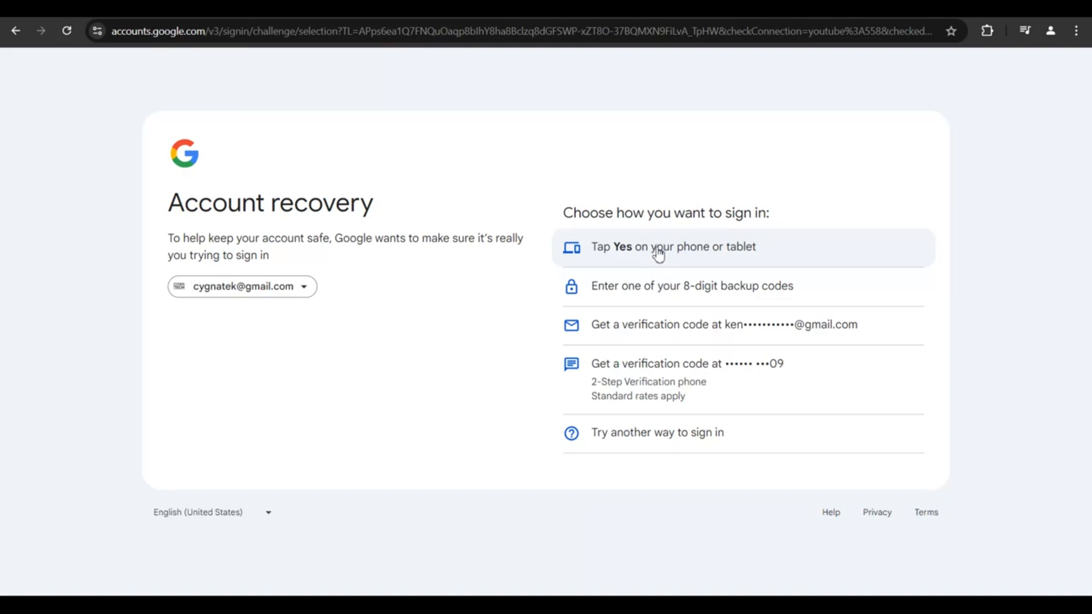
mouse_move(623, 331)
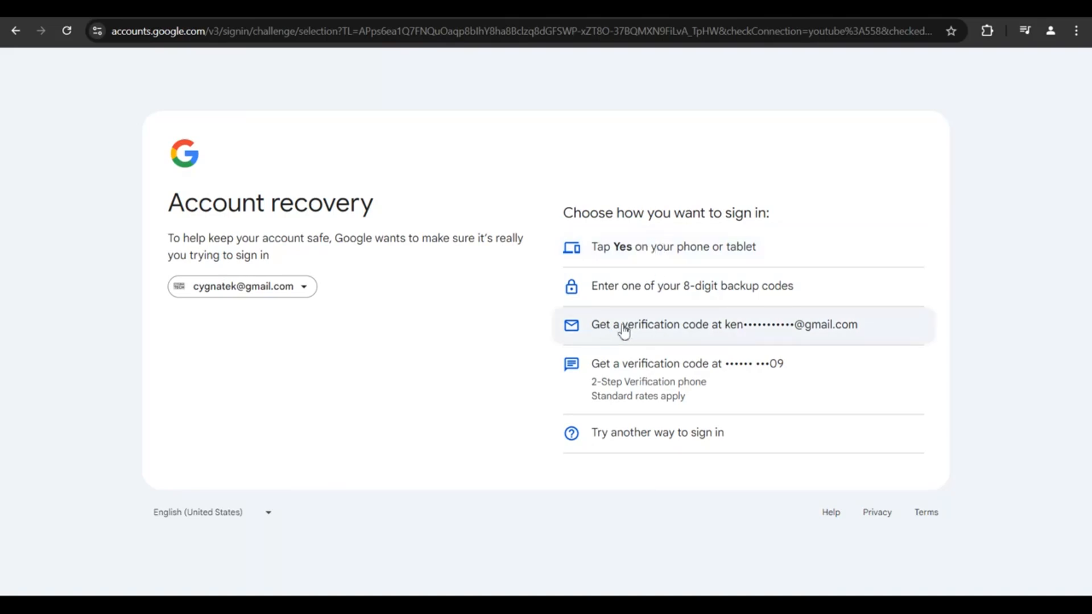
mouse_move(656, 332)
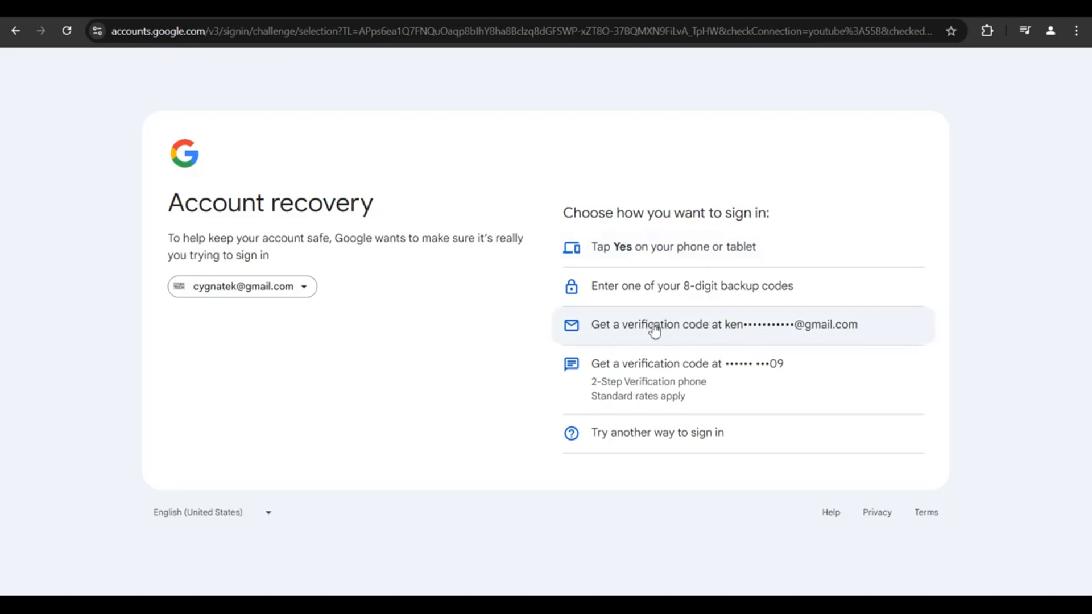
mouse_move(752, 334)
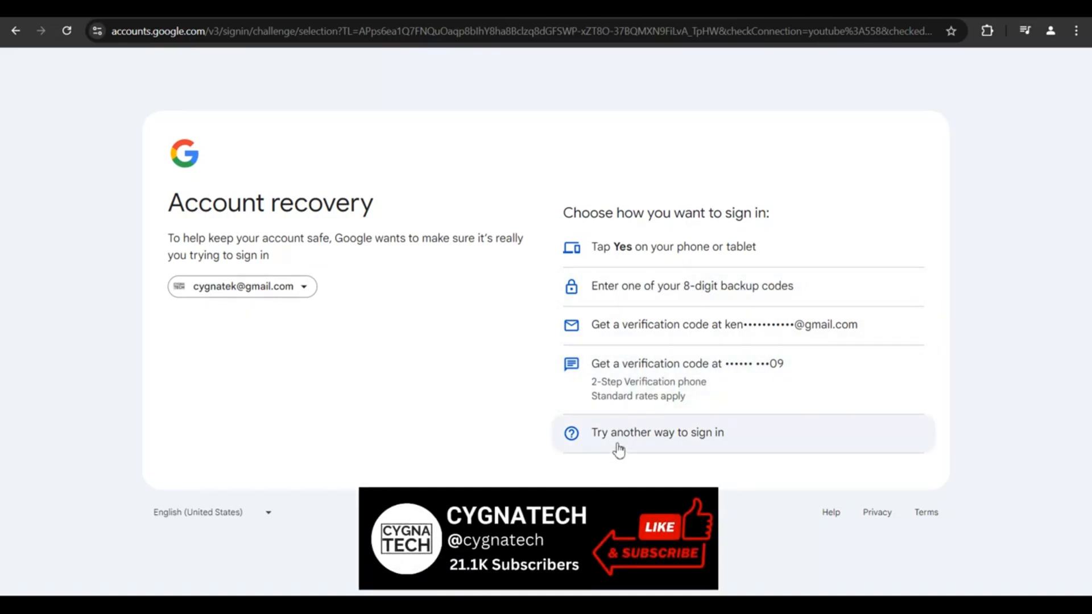
mouse_move(649, 292)
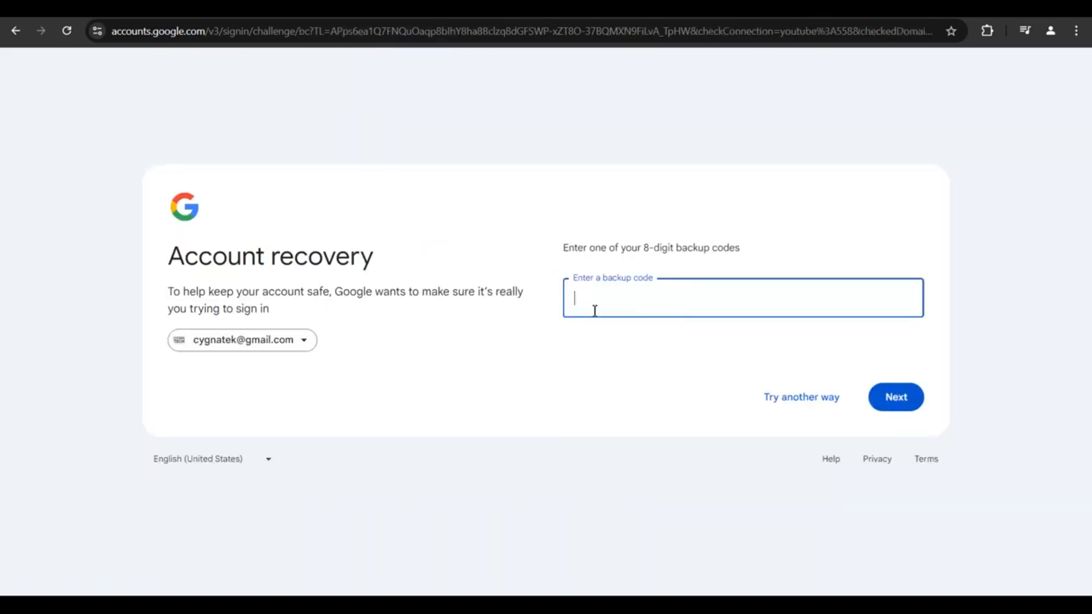
mouse_move(703, 344)
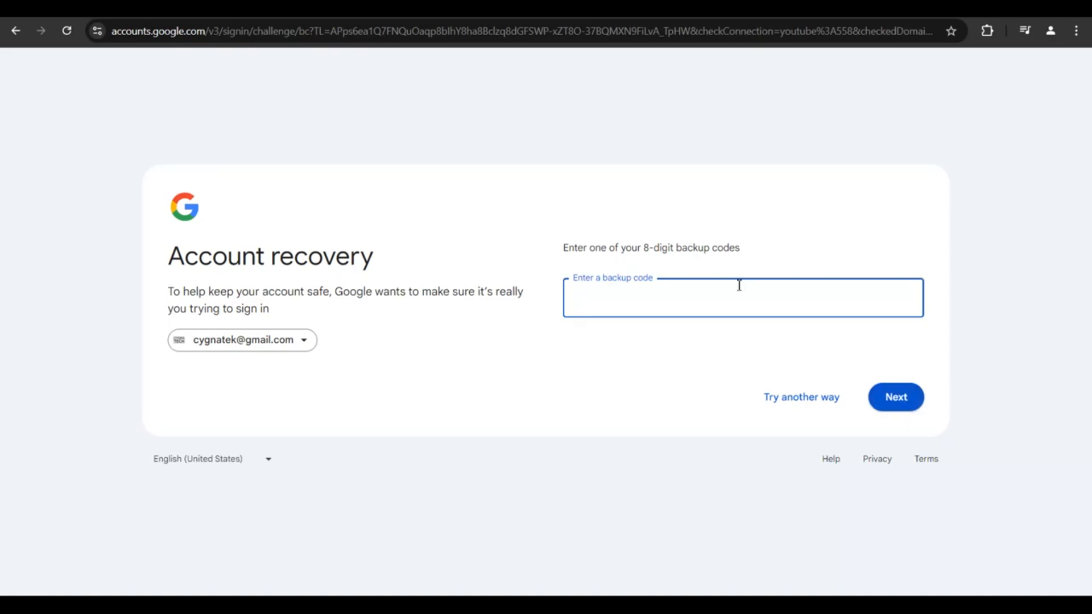
mouse_move(7, 44)
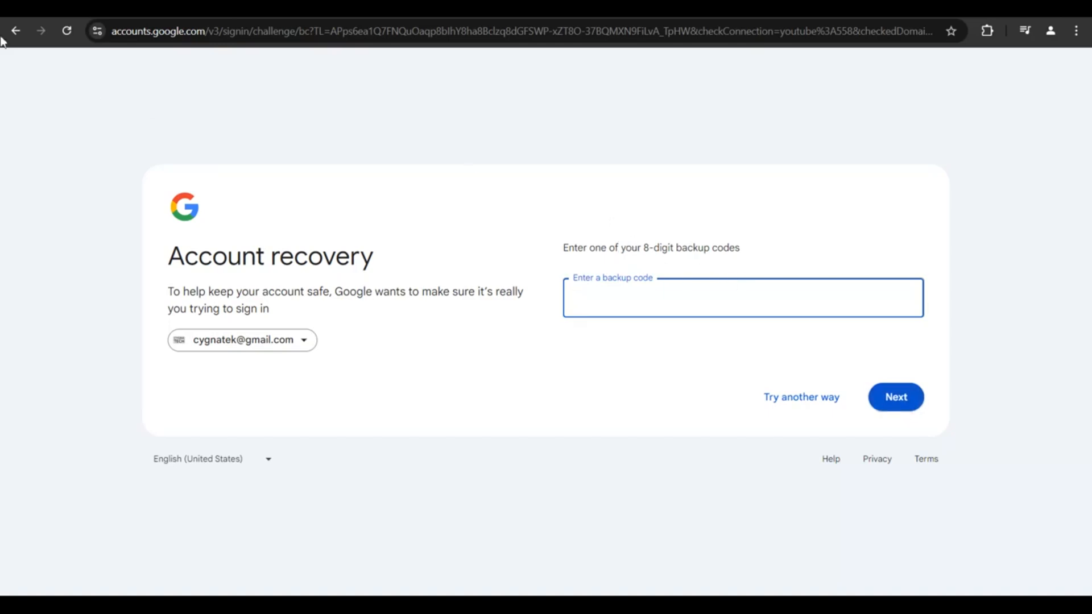
click(800, 397)
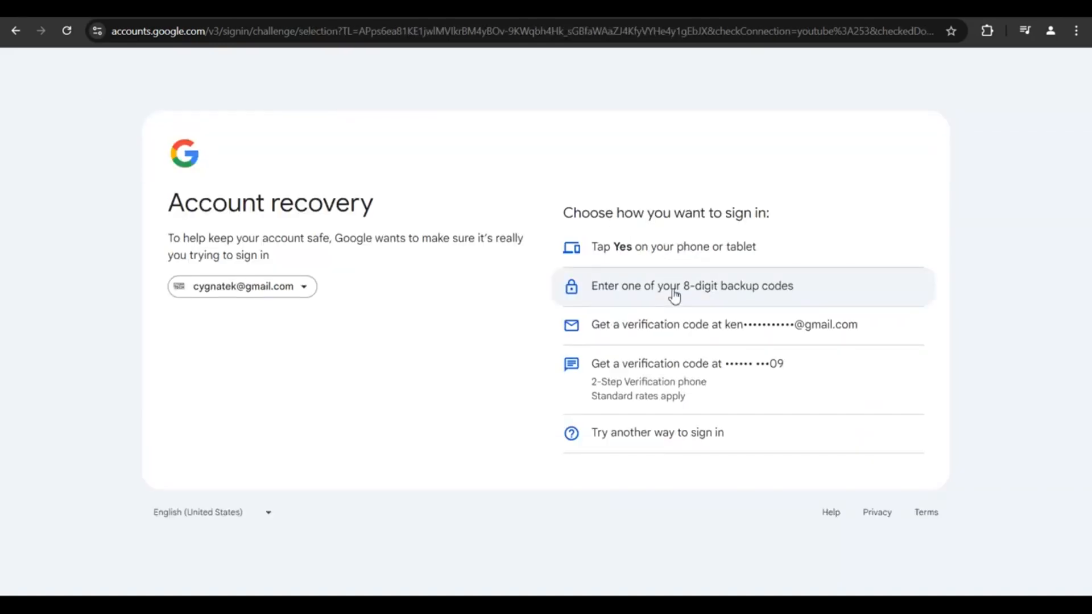
mouse_move(609, 441)
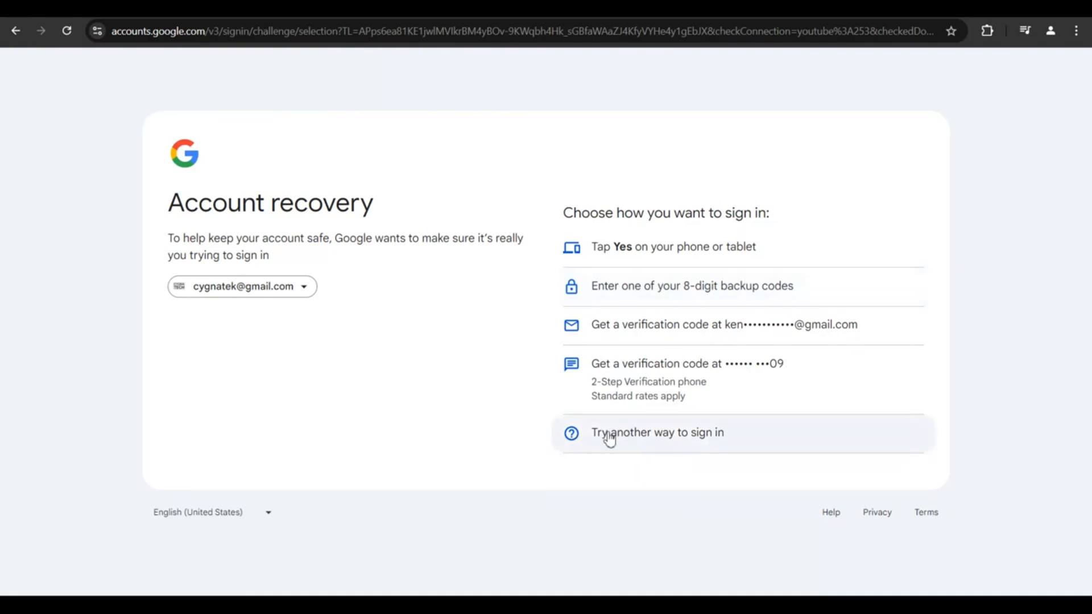